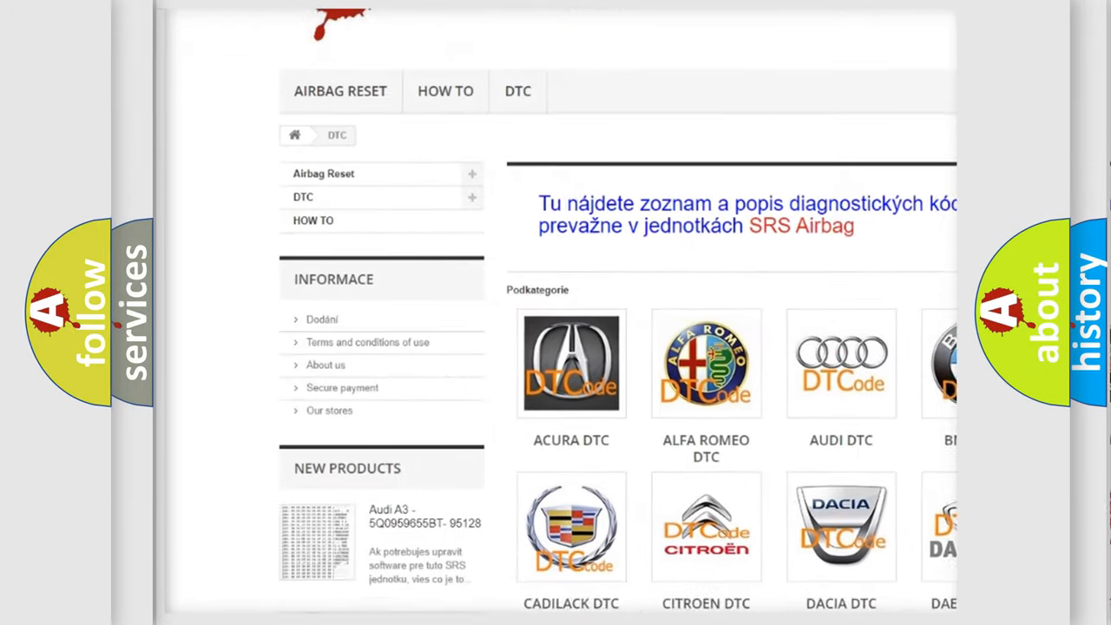
scroll(down, 3)
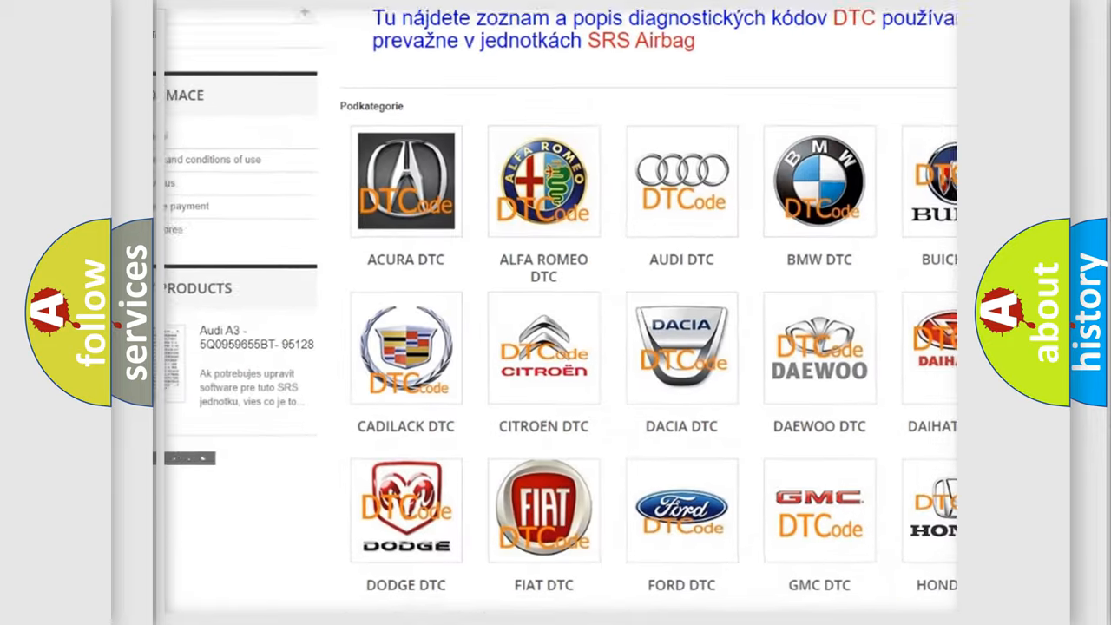
scroll(down, 3)
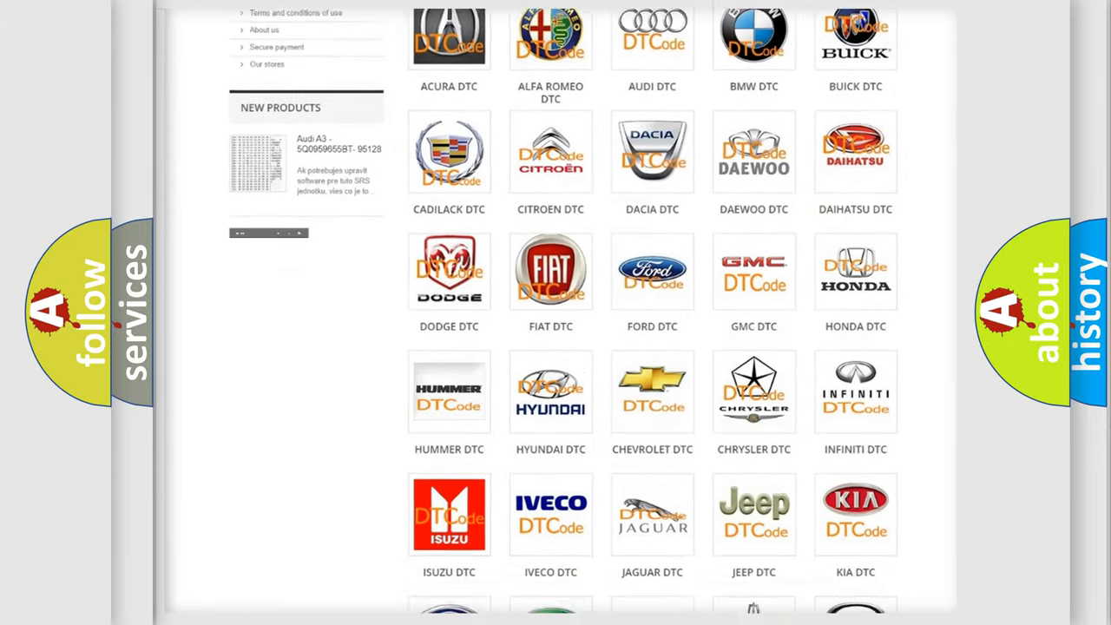
scroll(down, 3)
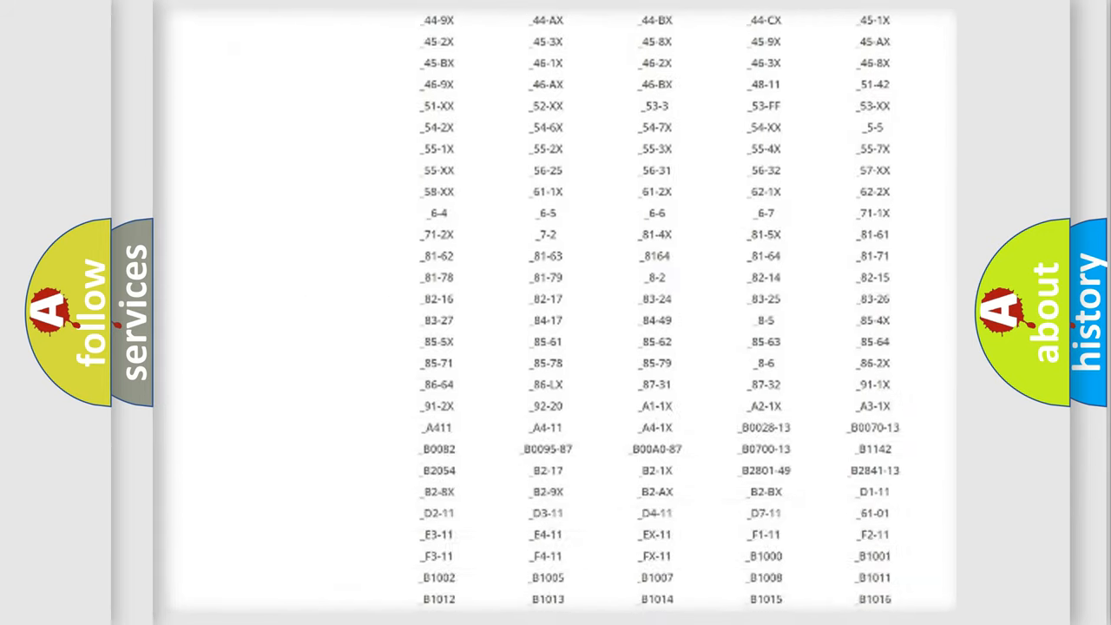
scroll(down, 3)
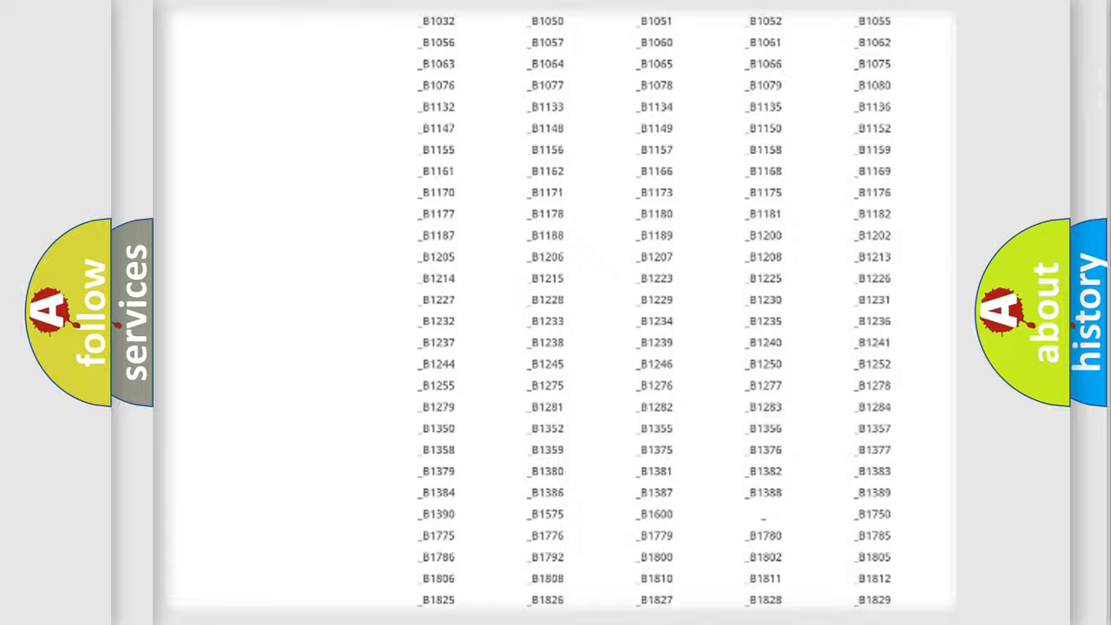